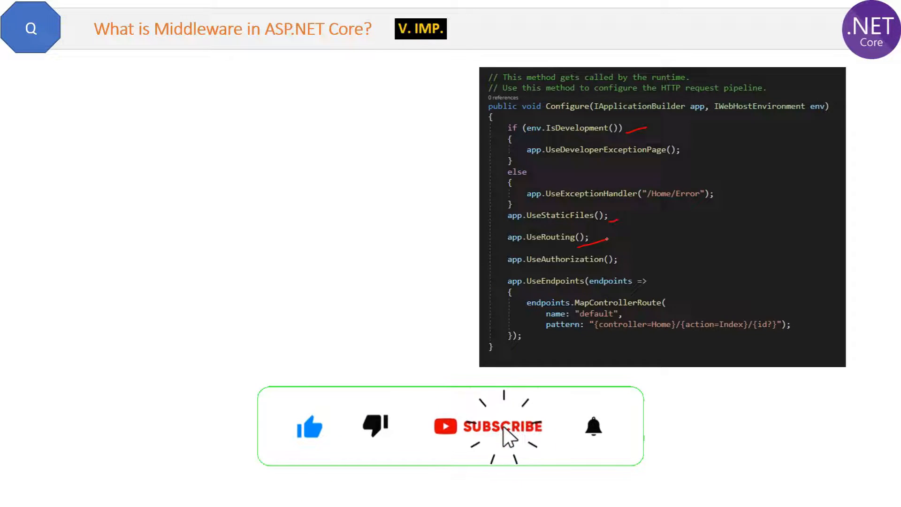
Reveal the first middleware bullet and underline the word "application" in red pen.
left_click(503, 426)
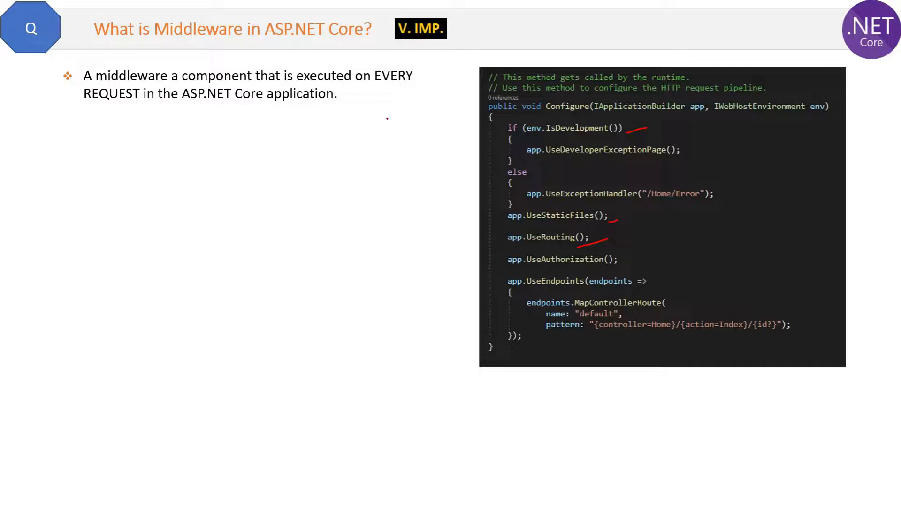
left_click_drag(308, 109, 379, 102)
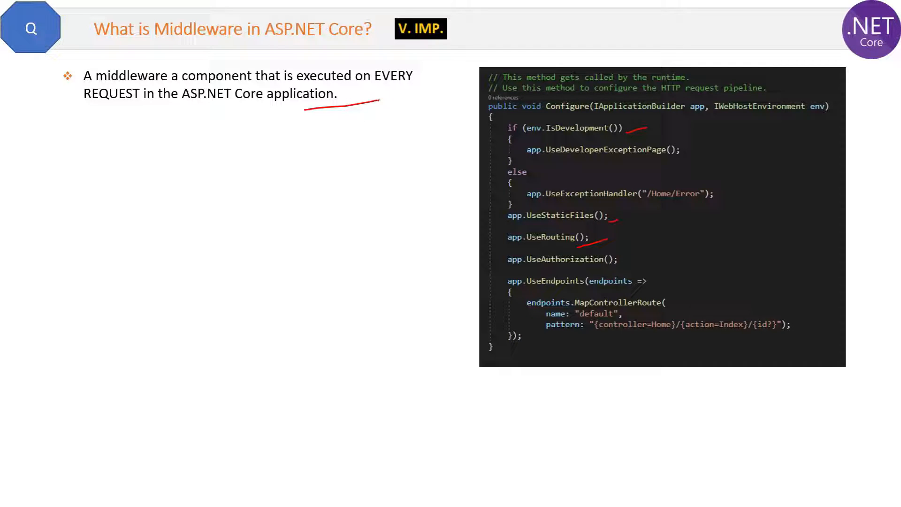
mouse_move(789, 142)
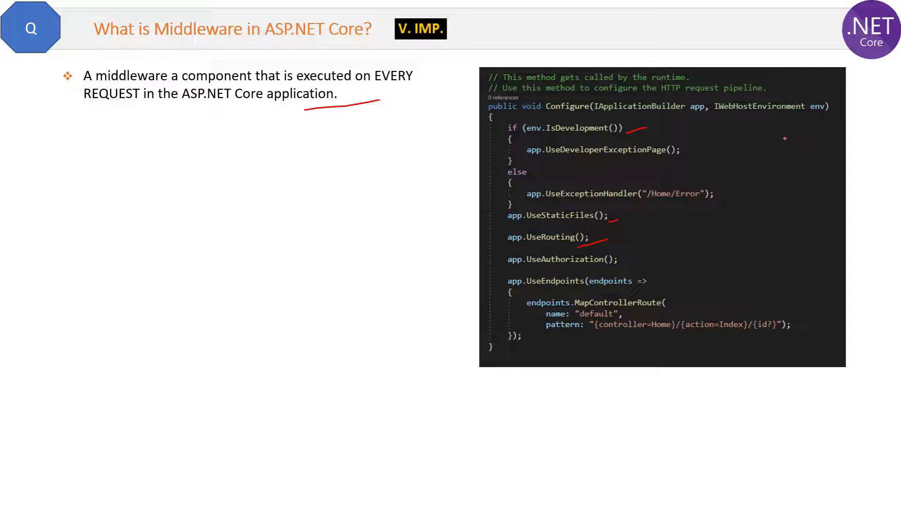
Draw red pen lines alongside the Configure method code and underline the pipeline diagram's bottom.
left_click_drag(786, 138, 785, 280)
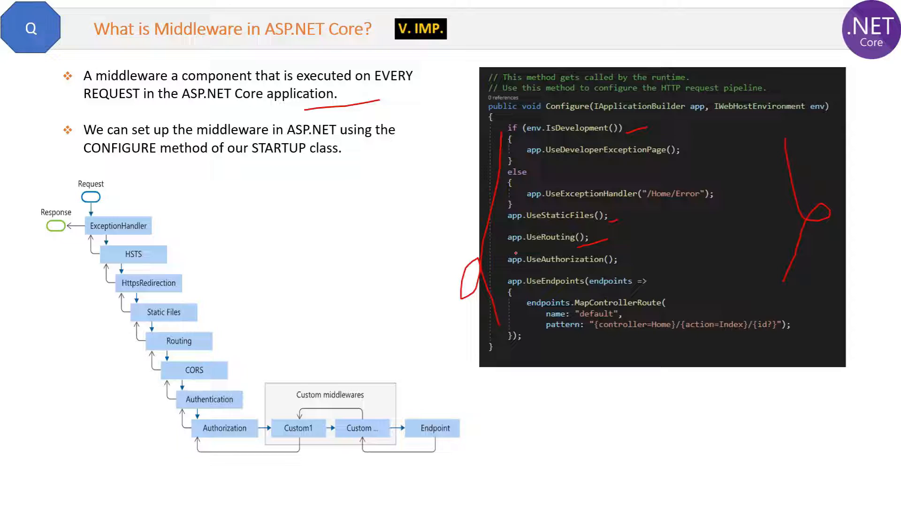
left_click_drag(726, 135, 740, 348)
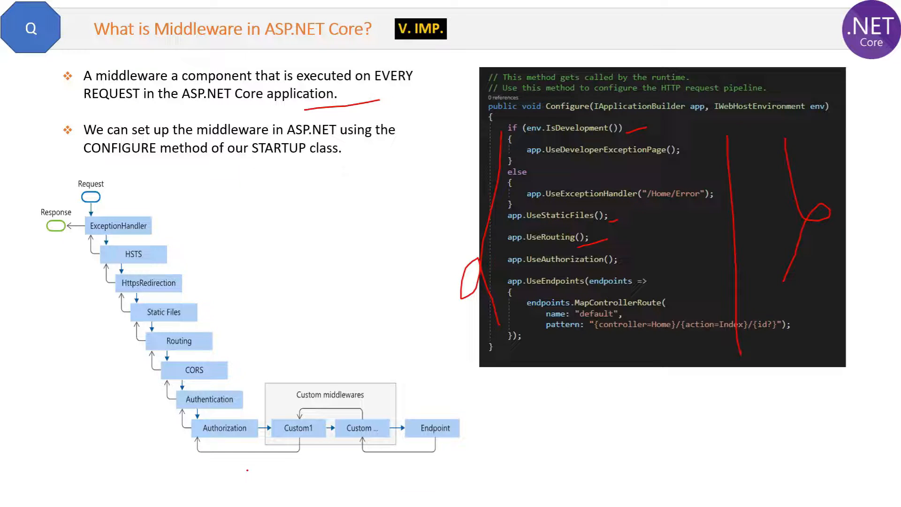
left_click_drag(247, 469, 363, 465)
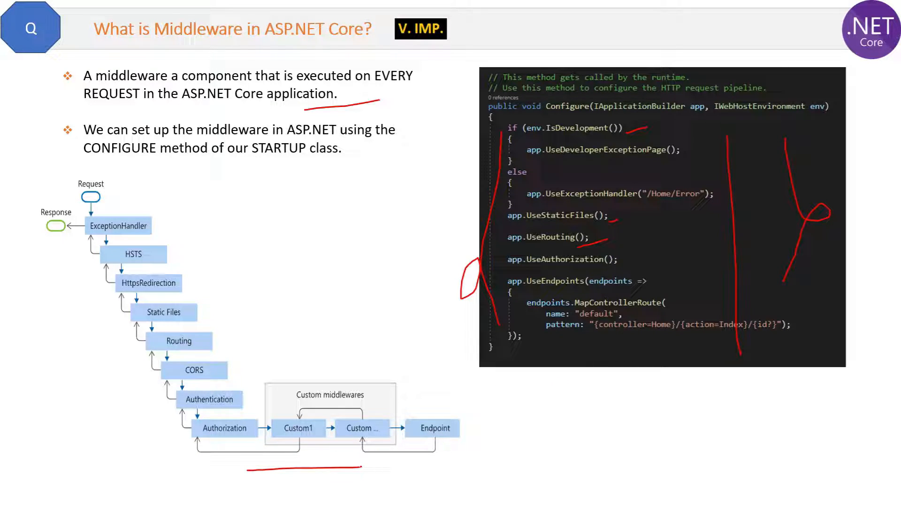